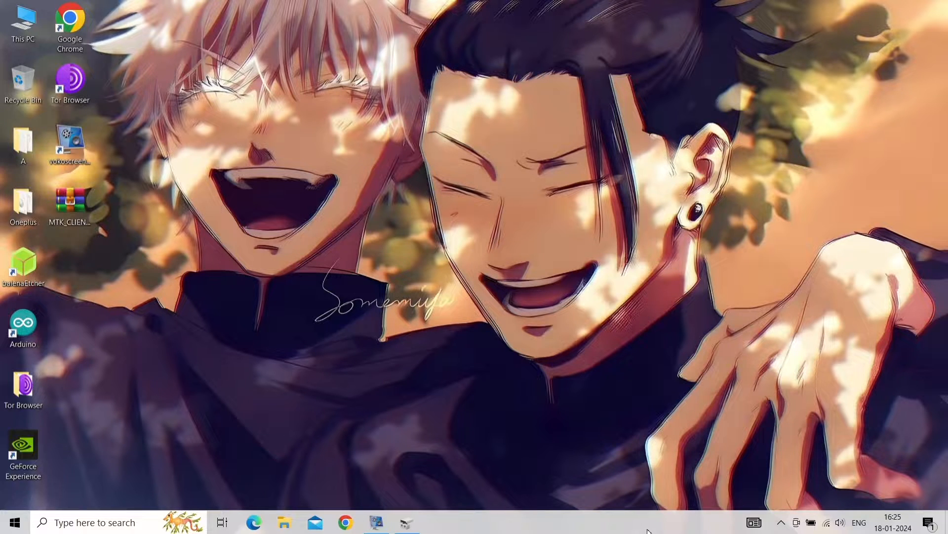
pyautogui.moveTo(60, 208)
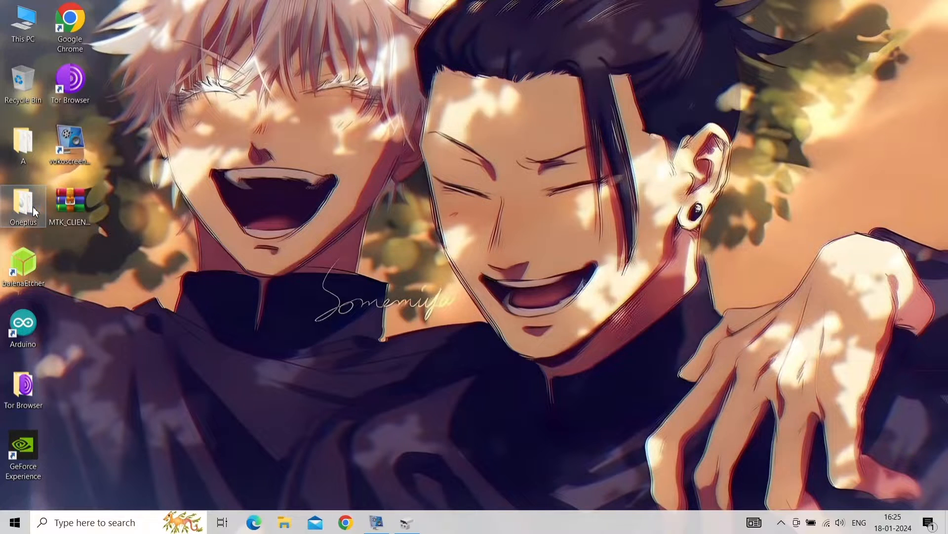
# Maximize the Oneplus folder and review the fajita firmware, TWRP image and twrp-installer-3.5.1_9-0-fajita zip.
pyautogui.doubleClick(23, 205)
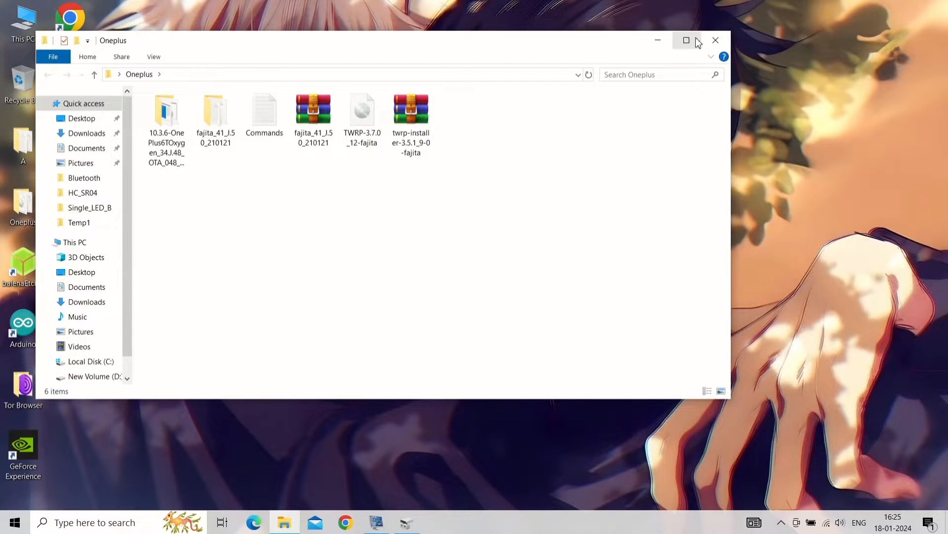
pyautogui.click(686, 40)
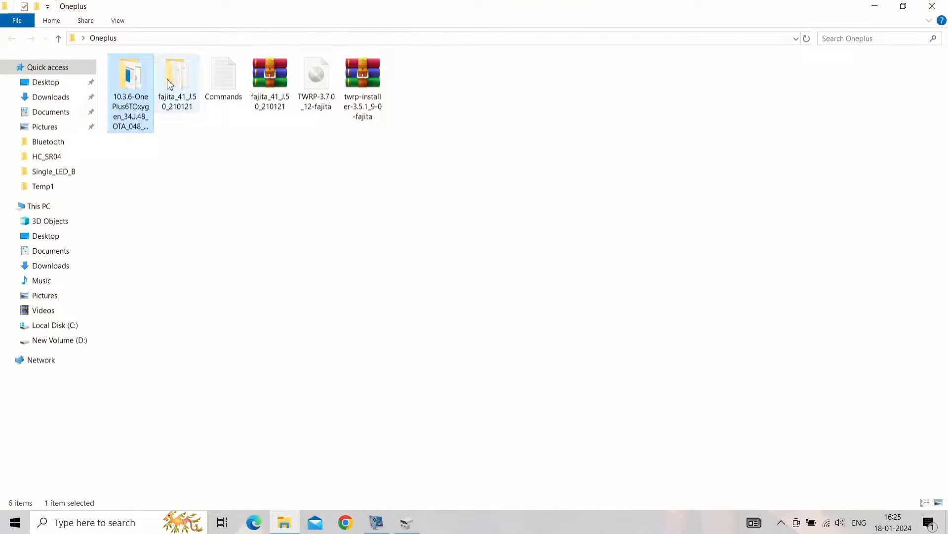
pyautogui.click(177, 82)
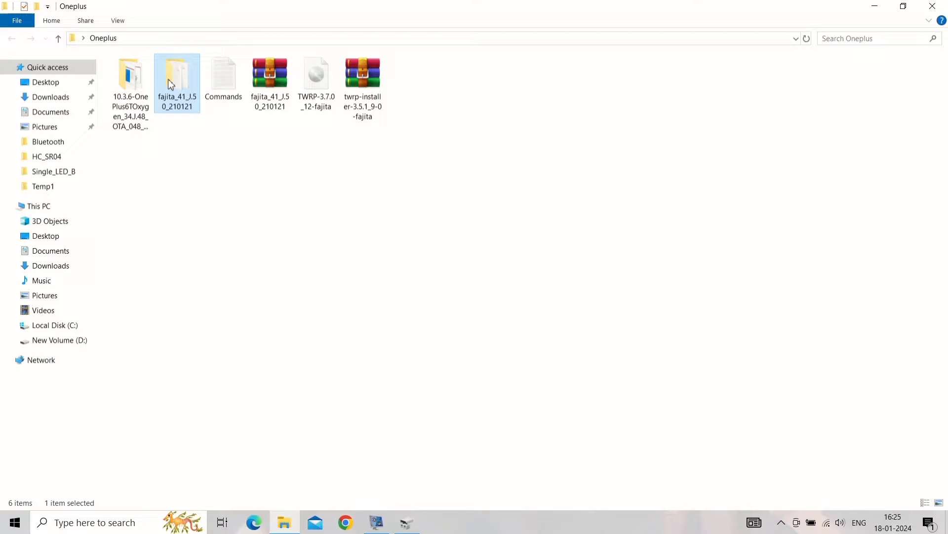
pyautogui.moveTo(316, 72)
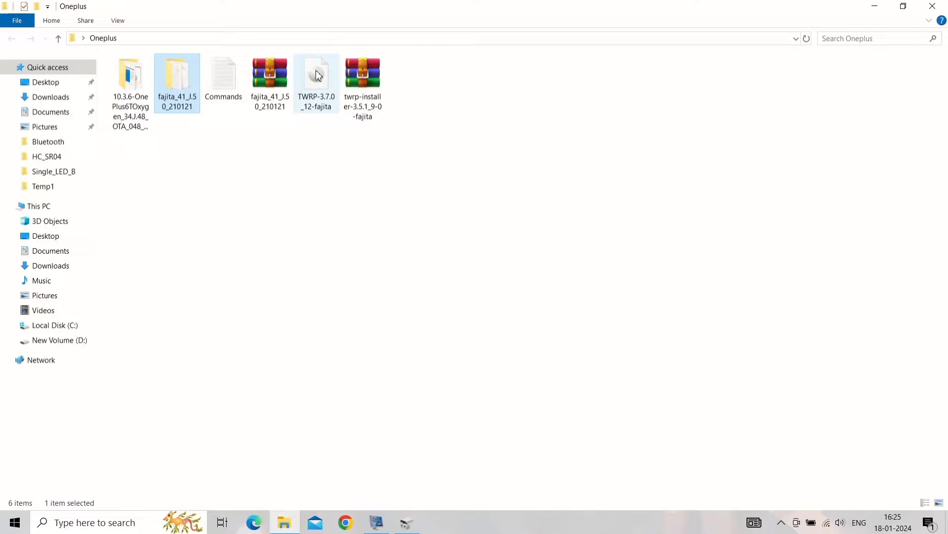
pyautogui.click(316, 72)
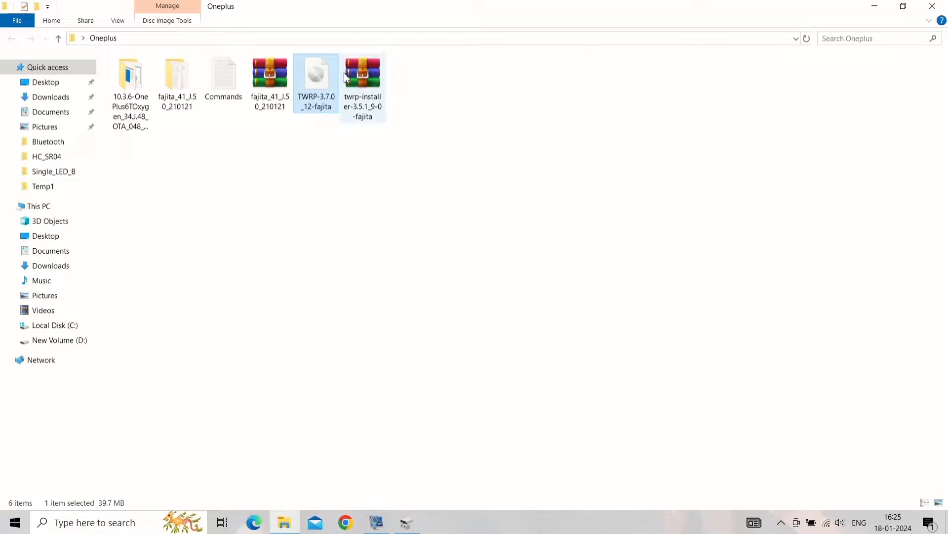
pyautogui.click(362, 73)
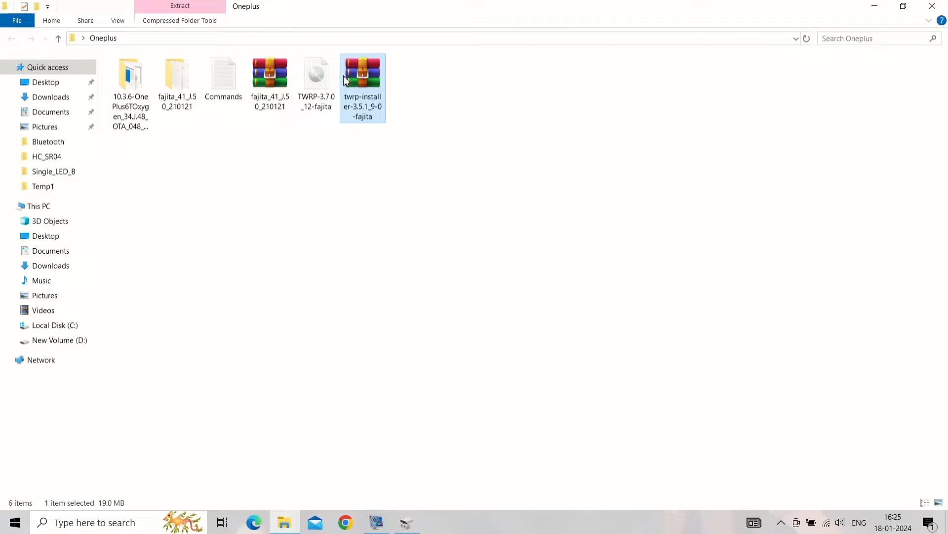
pyautogui.click(130, 76)
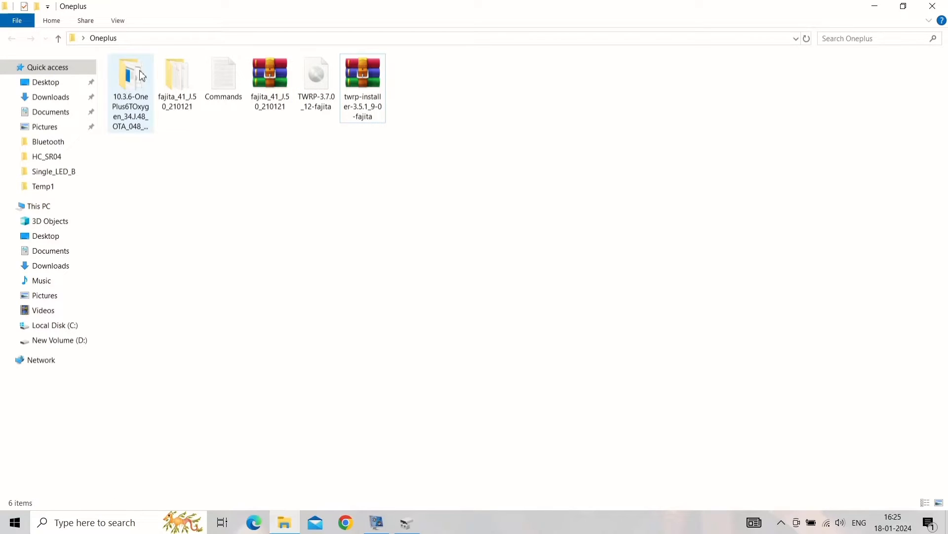
# Open the fajita_41 firmware folder and run MsmDownloadTool V4.0.
pyautogui.doubleClick(177, 73)
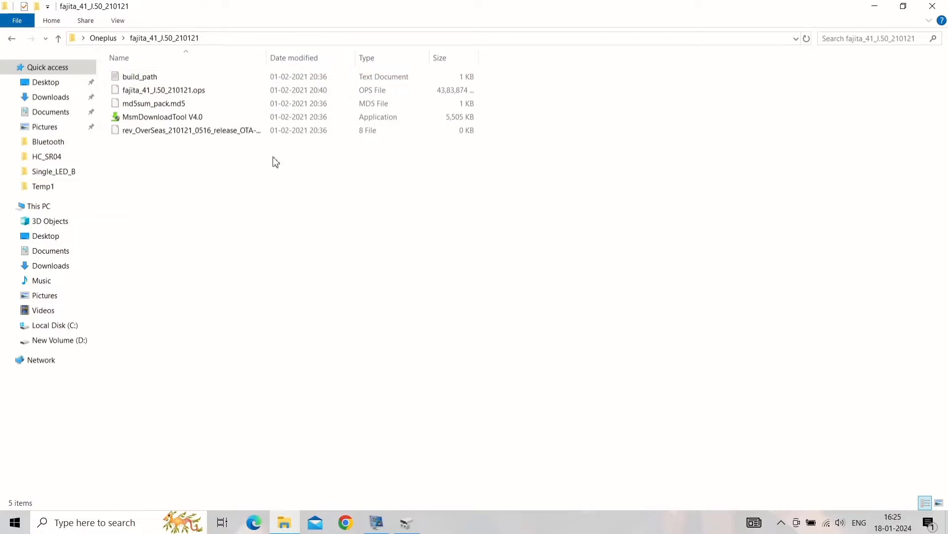
pyautogui.click(162, 116)
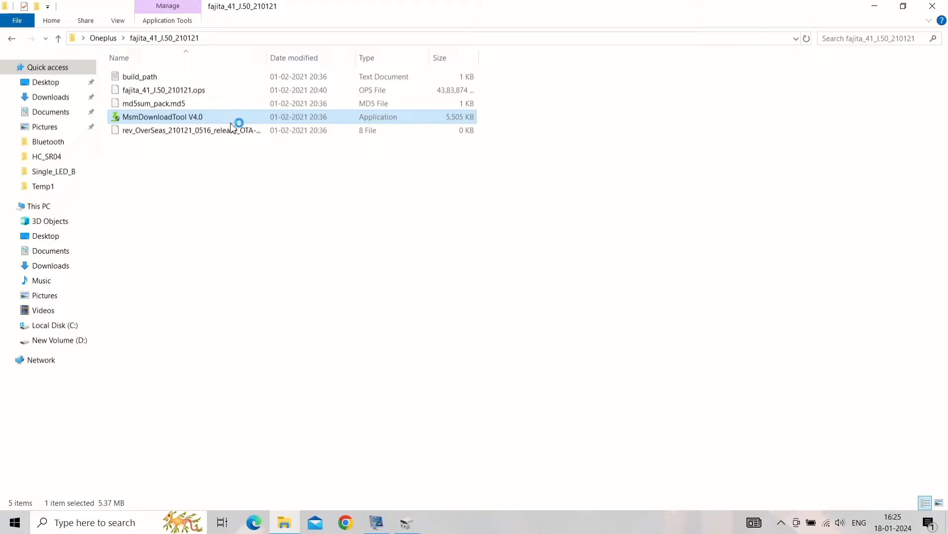
pyautogui.moveTo(232, 122)
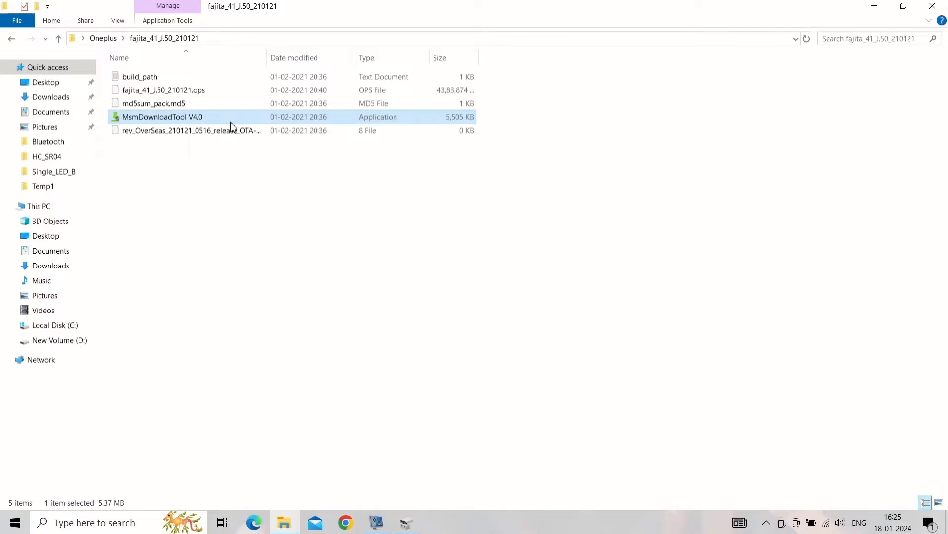
pyautogui.doubleClick(162, 116)
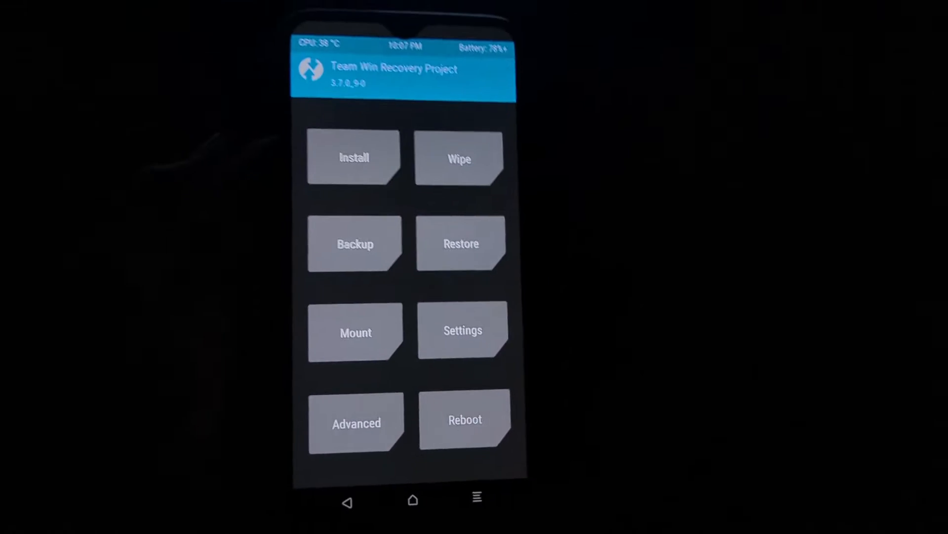
# Flash the twrp-installer-3.5.1_9-0-fajita zip from /sdcard and reboot into recovery.
pyautogui.click(354, 157)
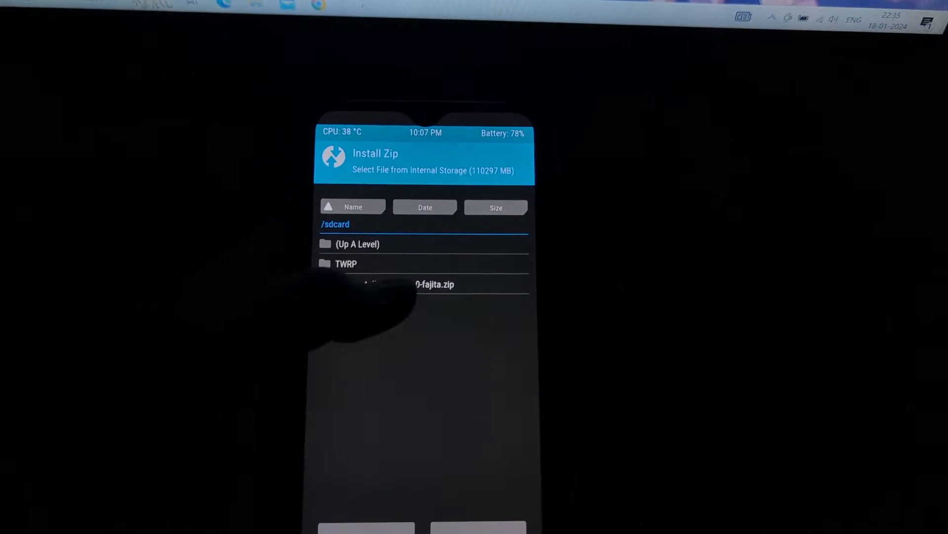
pyautogui.click(434, 283)
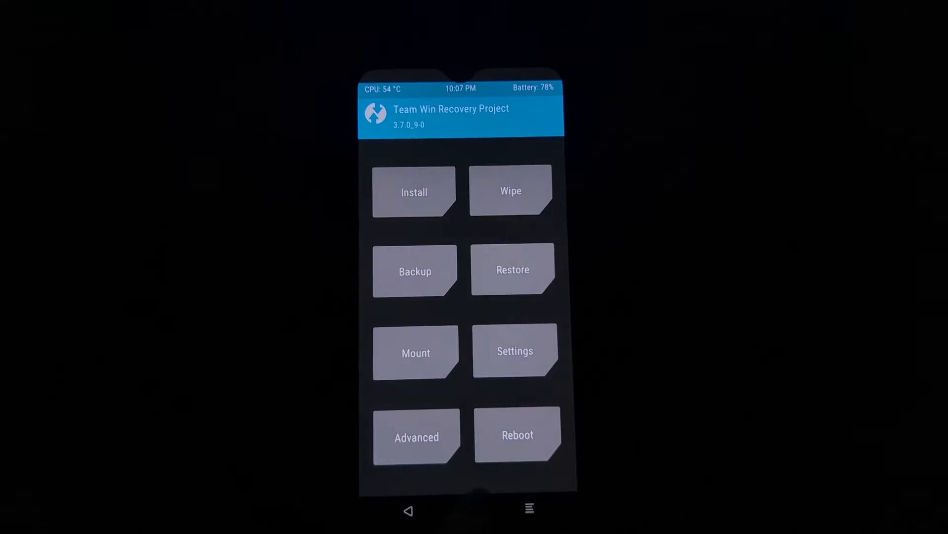
pyautogui.click(517, 434)
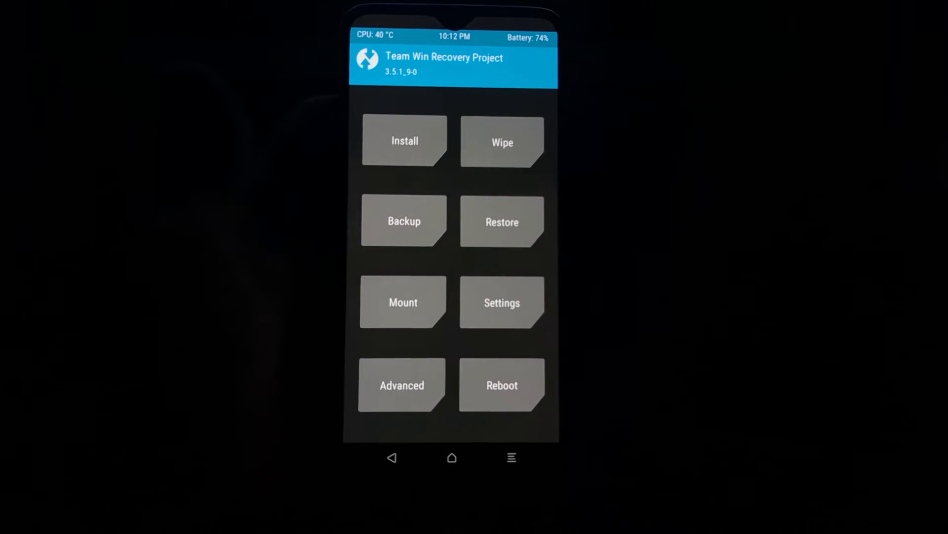
# Flash the Jaguar ROM from the Oneplus 6T folder, reboot, and pass the language screen.
pyautogui.click(405, 140)
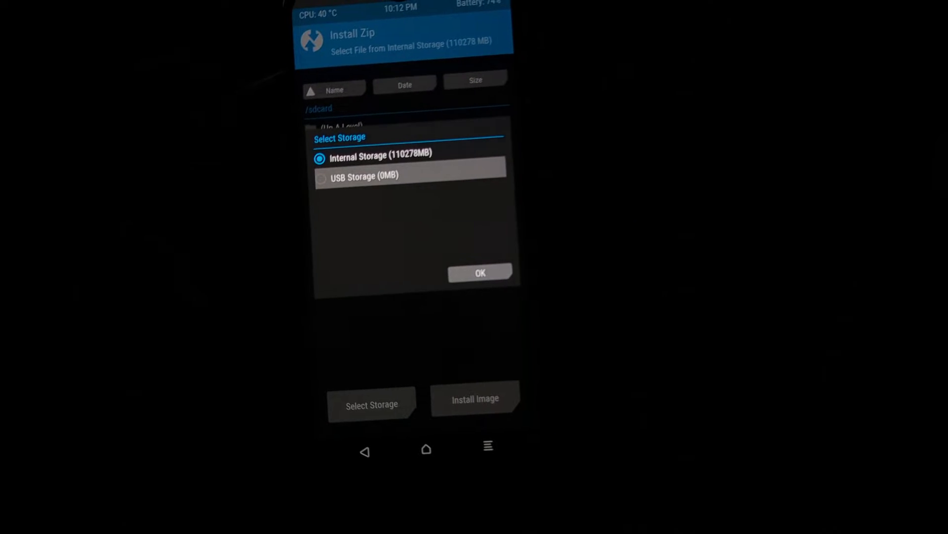
pyautogui.click(479, 272)
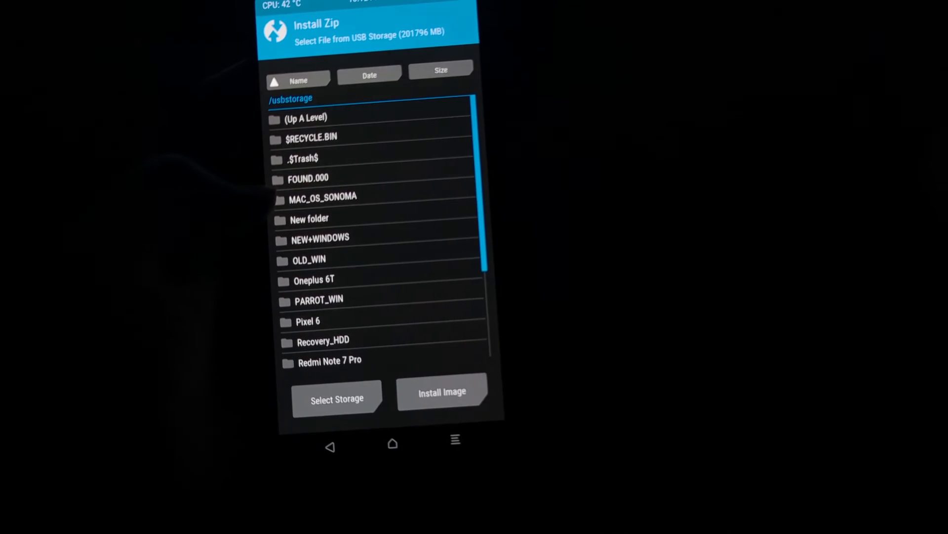
pyautogui.click(315, 279)
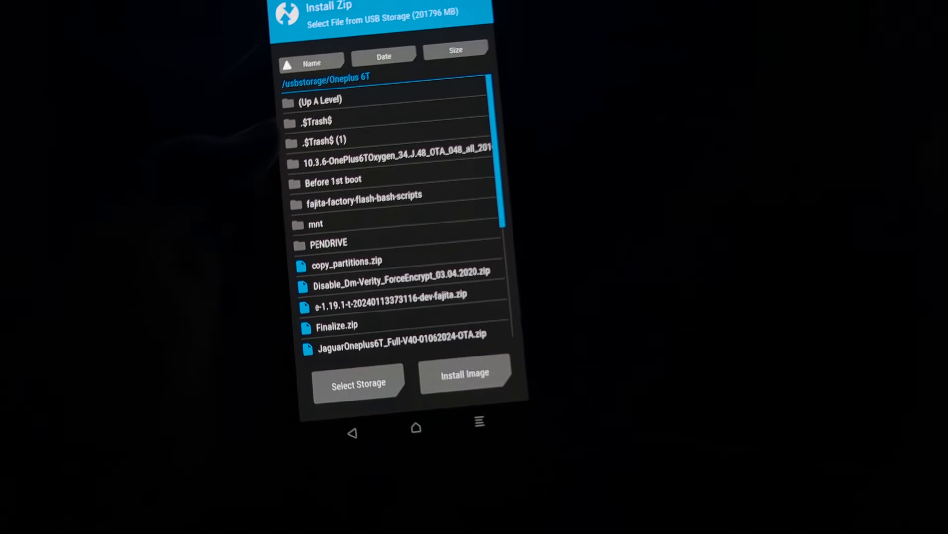
pyautogui.click(358, 385)
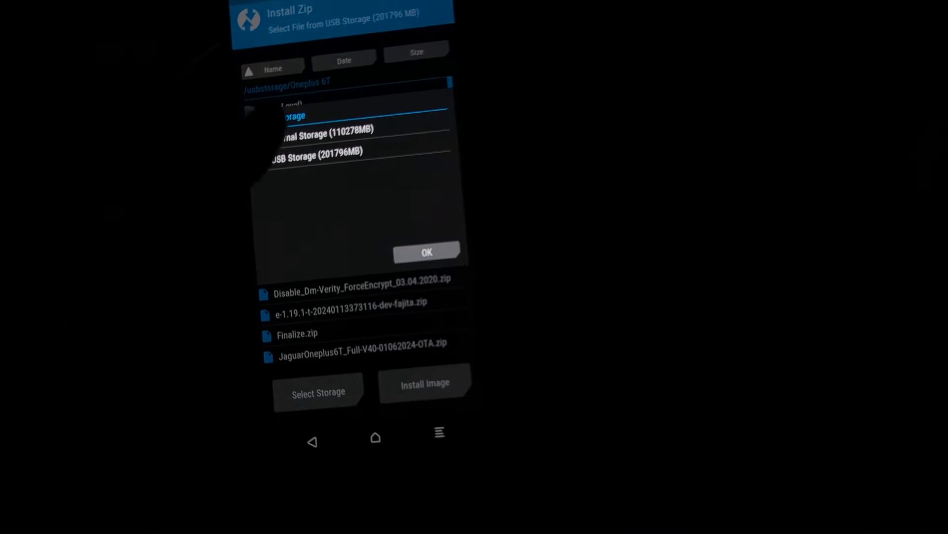
pyautogui.click(321, 129)
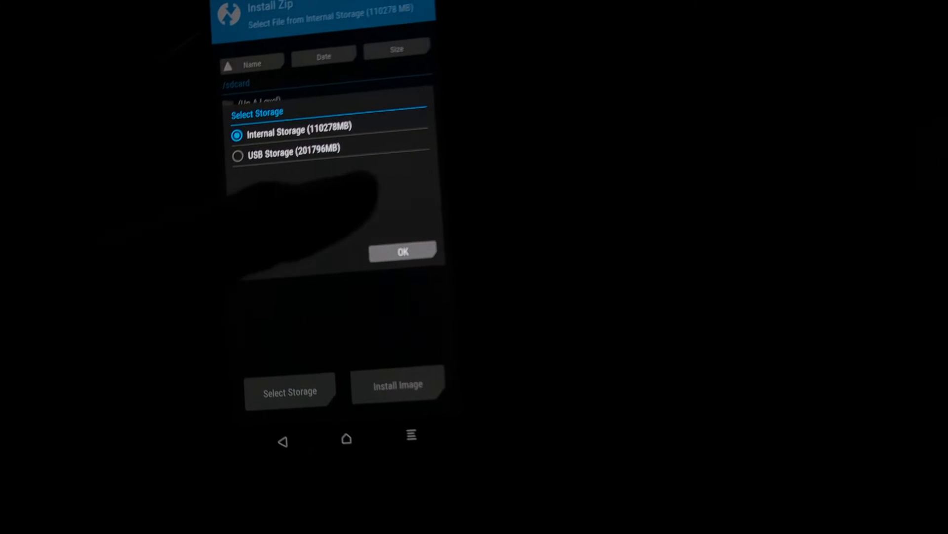
pyautogui.click(403, 251)
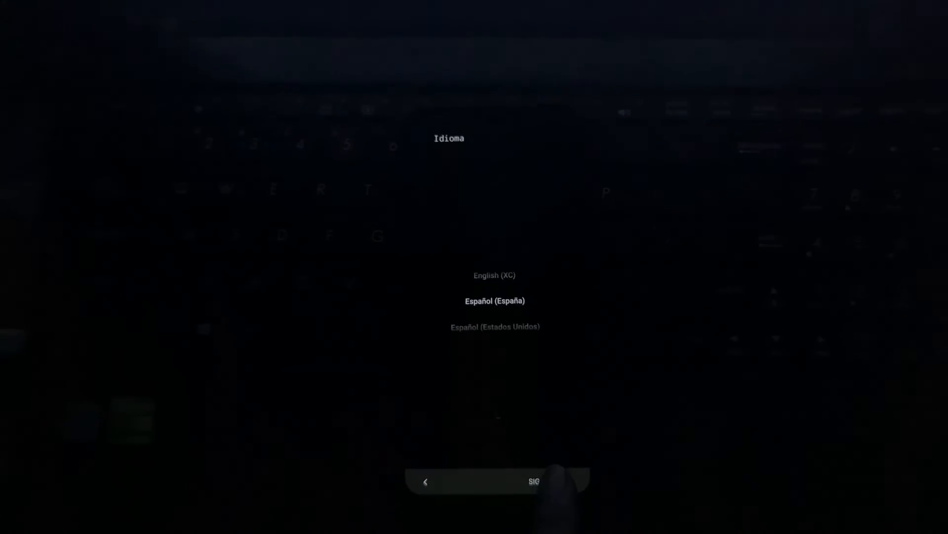
pyautogui.click(533, 480)
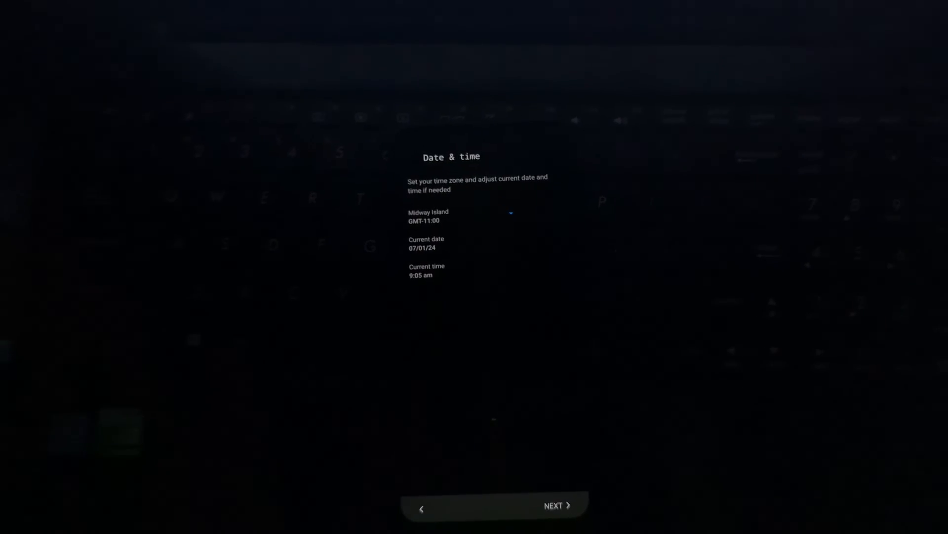